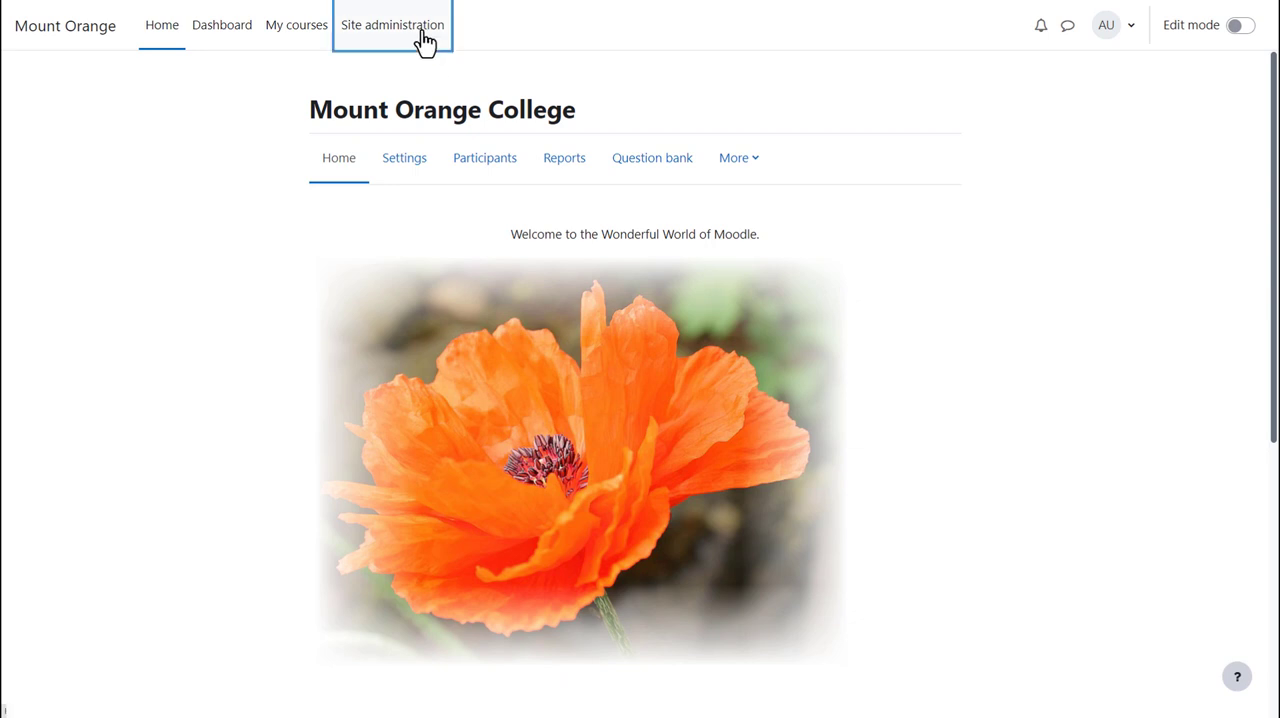
Open Site administration's Plugins category to reach the Authentication section.
left_click(392, 25)
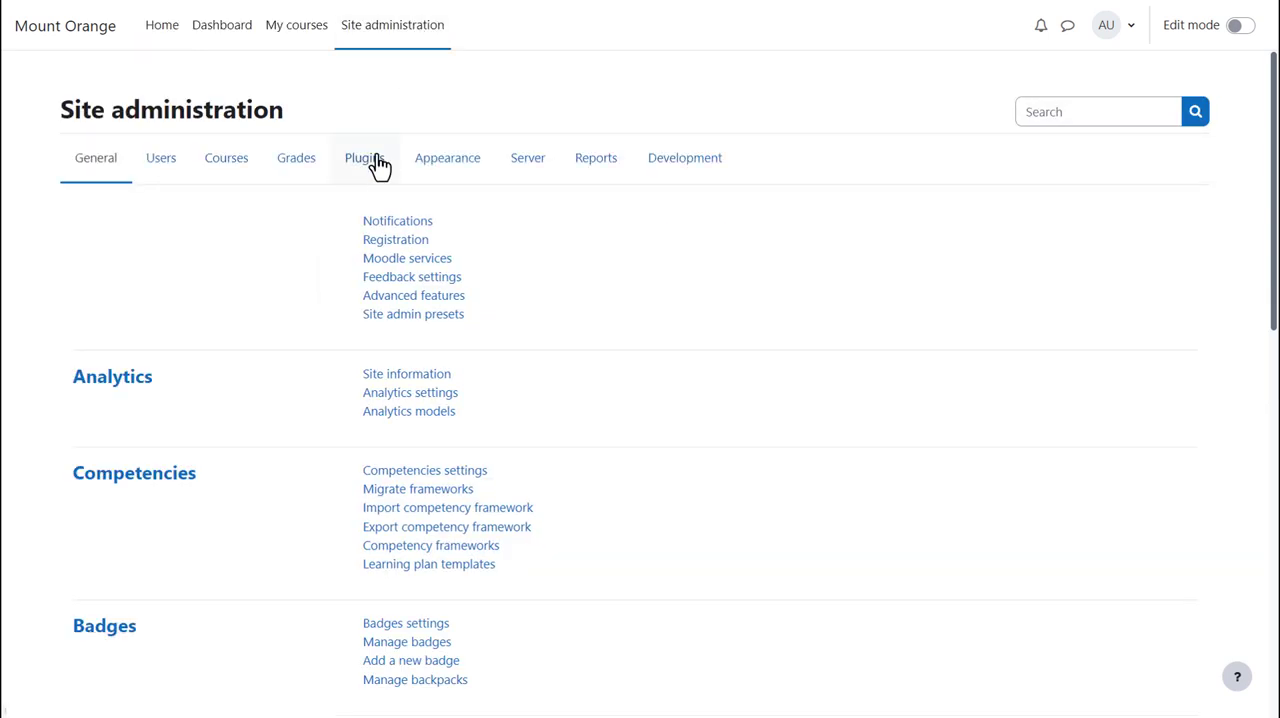
left_click(364, 157)
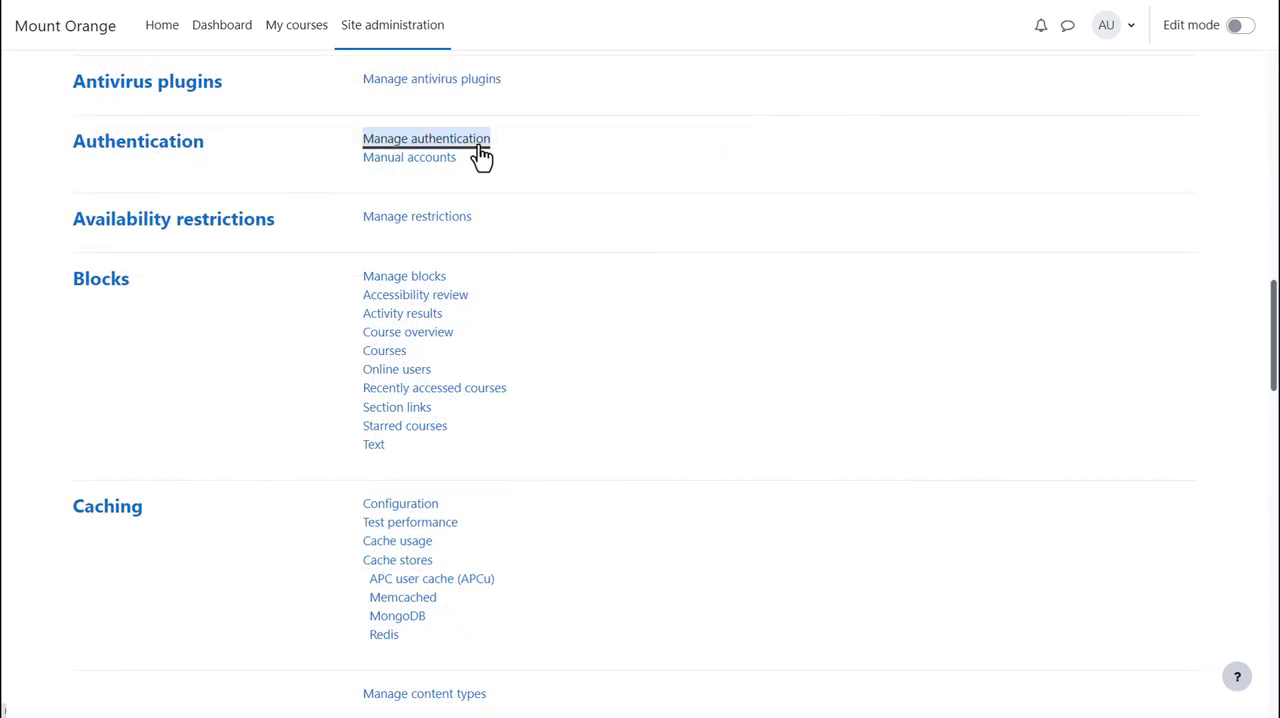
Open Manage authentication and review which plugins are enabled.
left_click(426, 138)
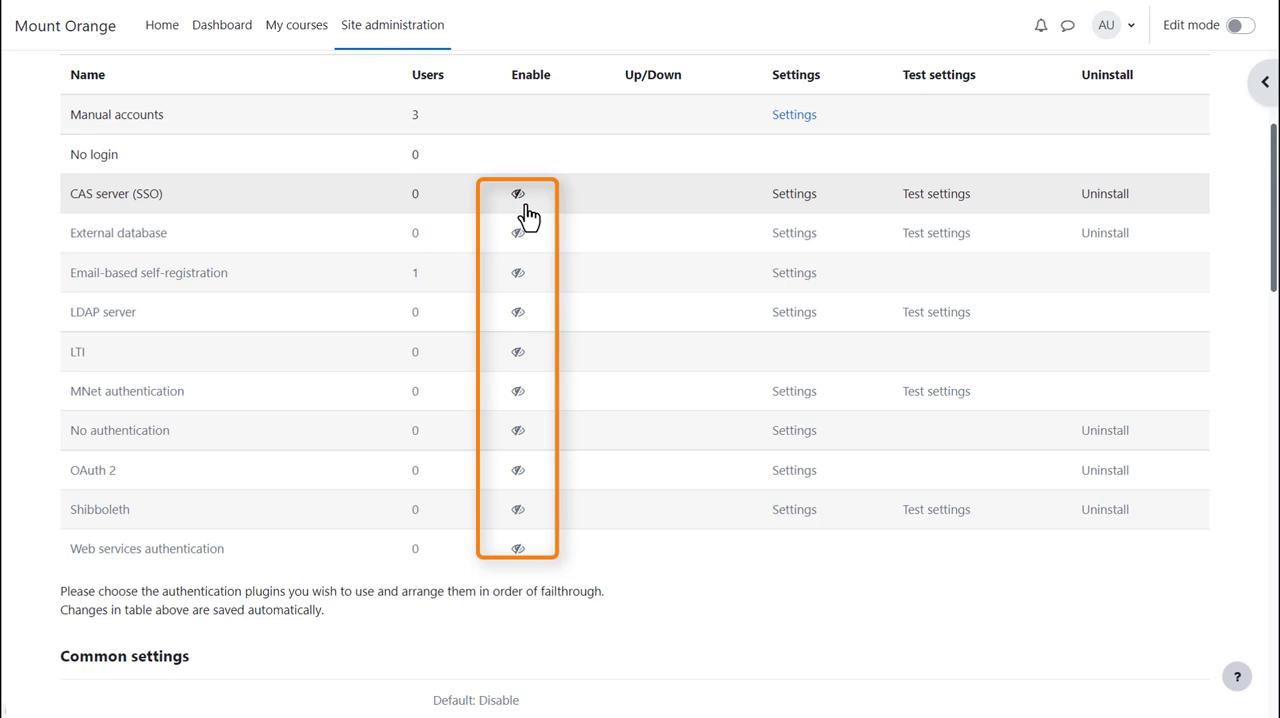
mouse_move(537, 249)
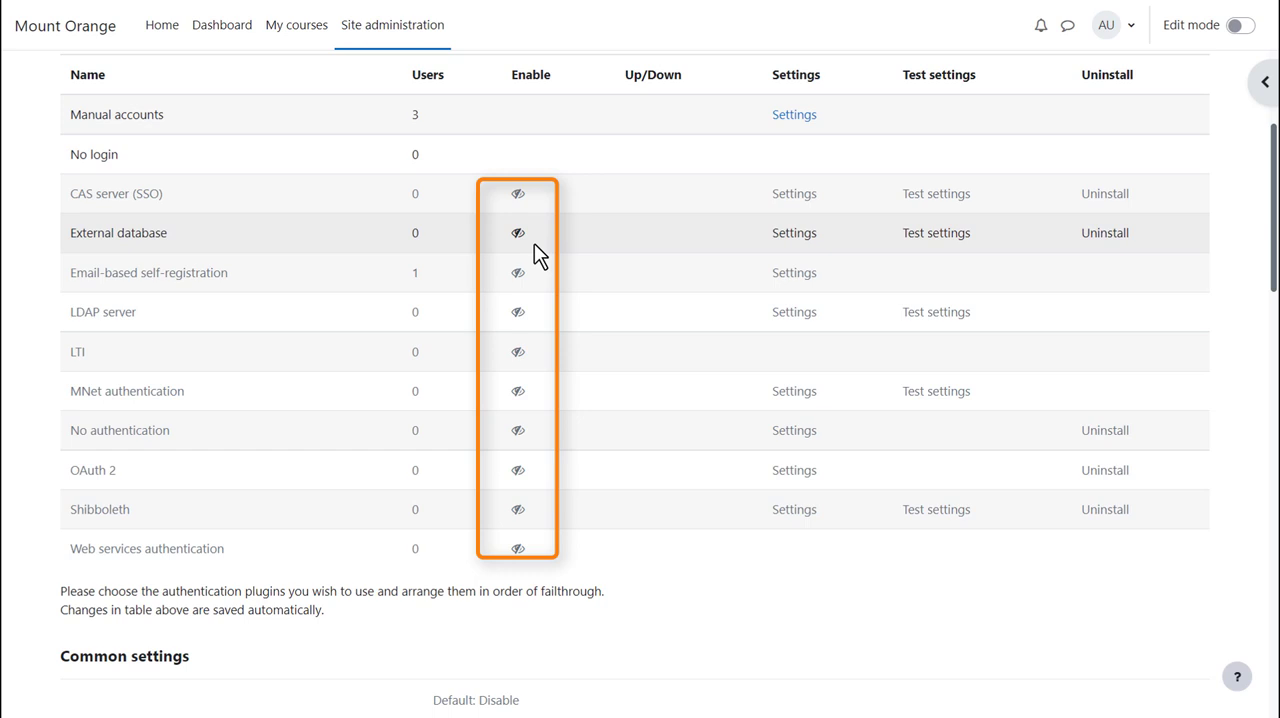
mouse_move(518, 233)
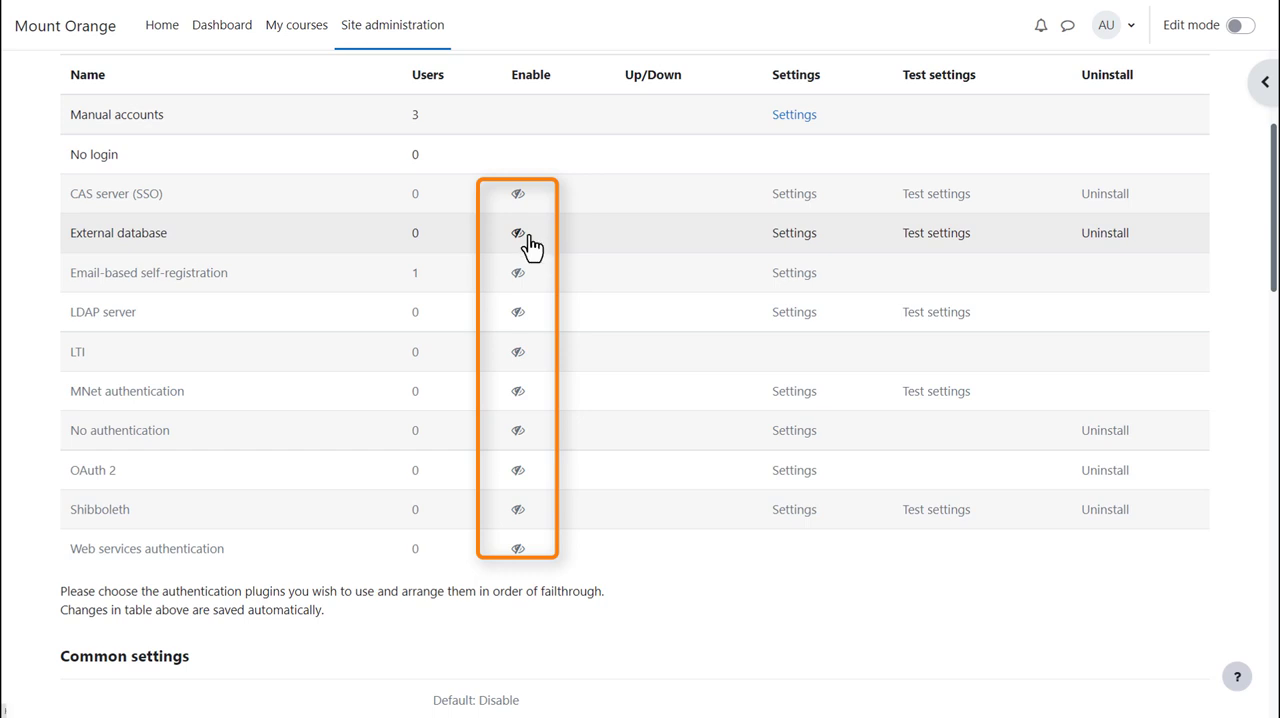
mouse_move(518, 311)
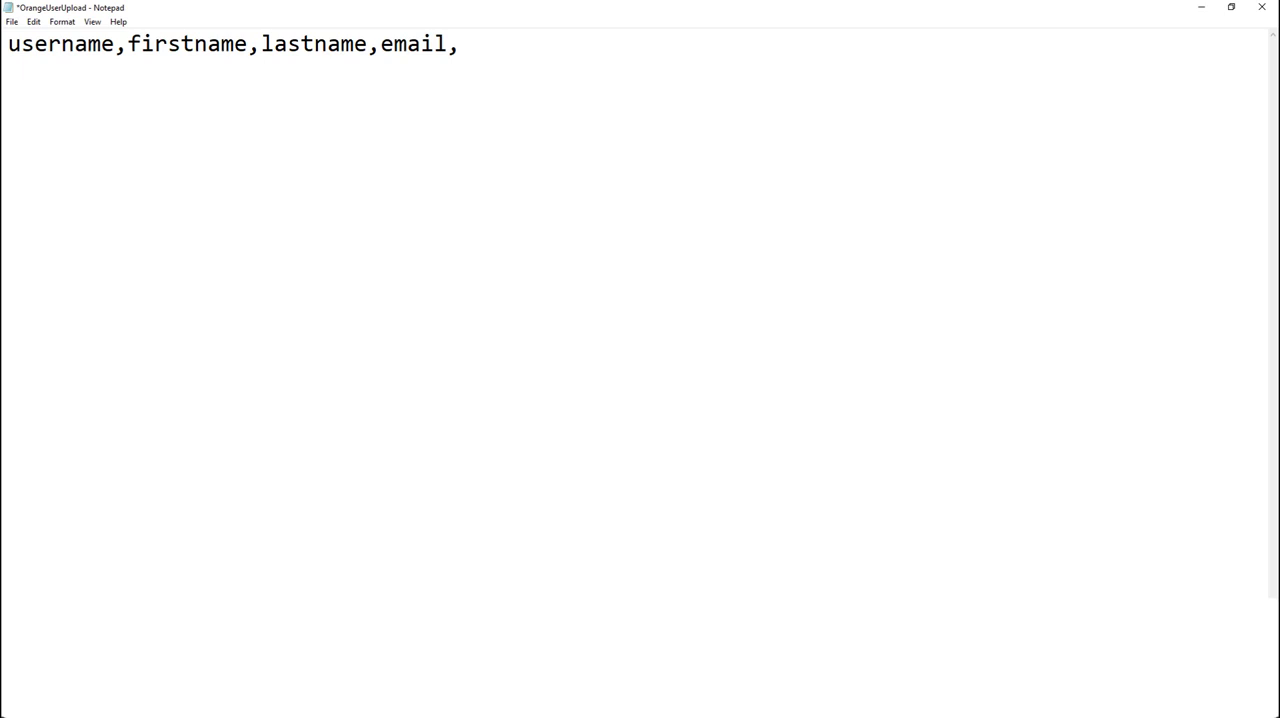
Add 'password,' to the CSV header after email, then backspace to remove it.
type("pass")
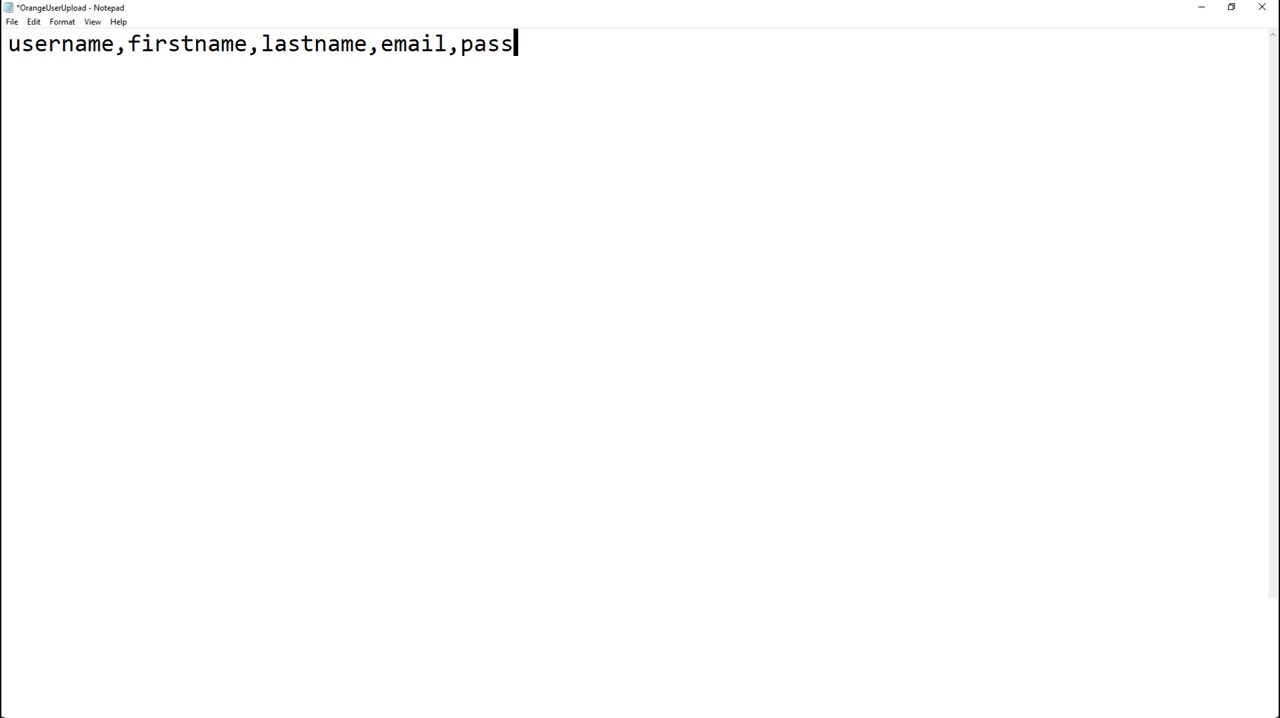
type("word,")
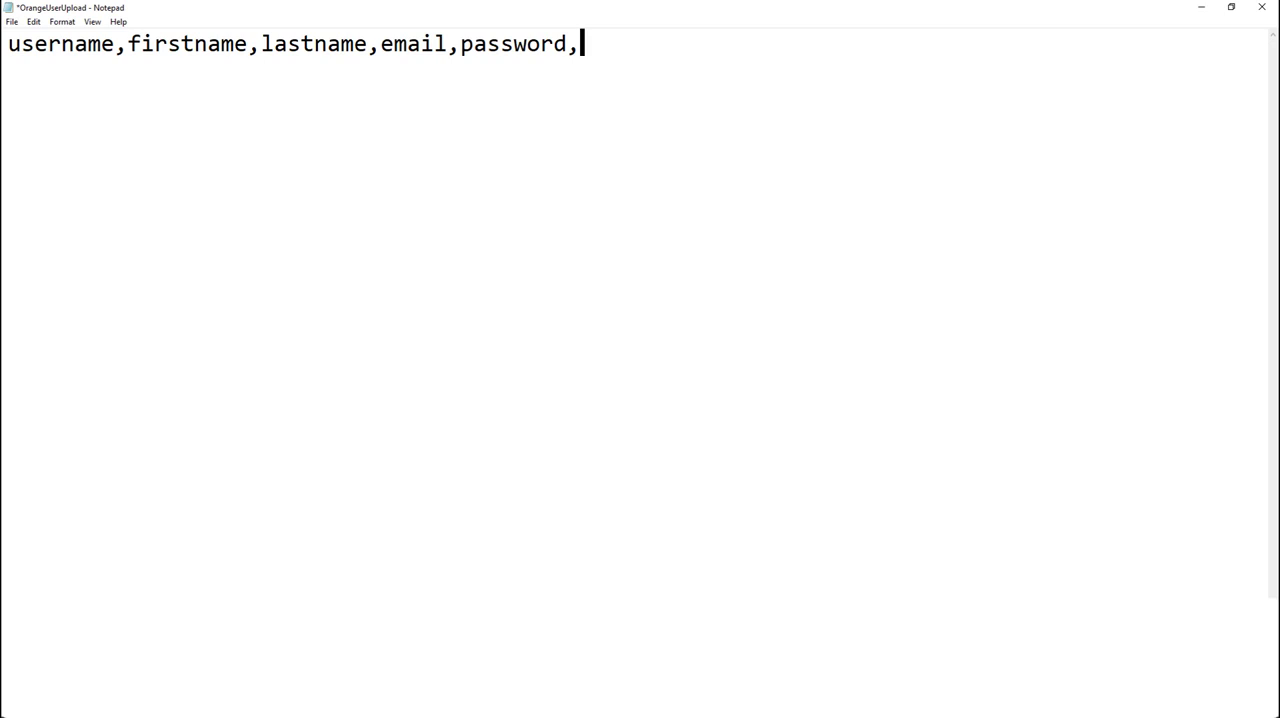
key("Backspace")
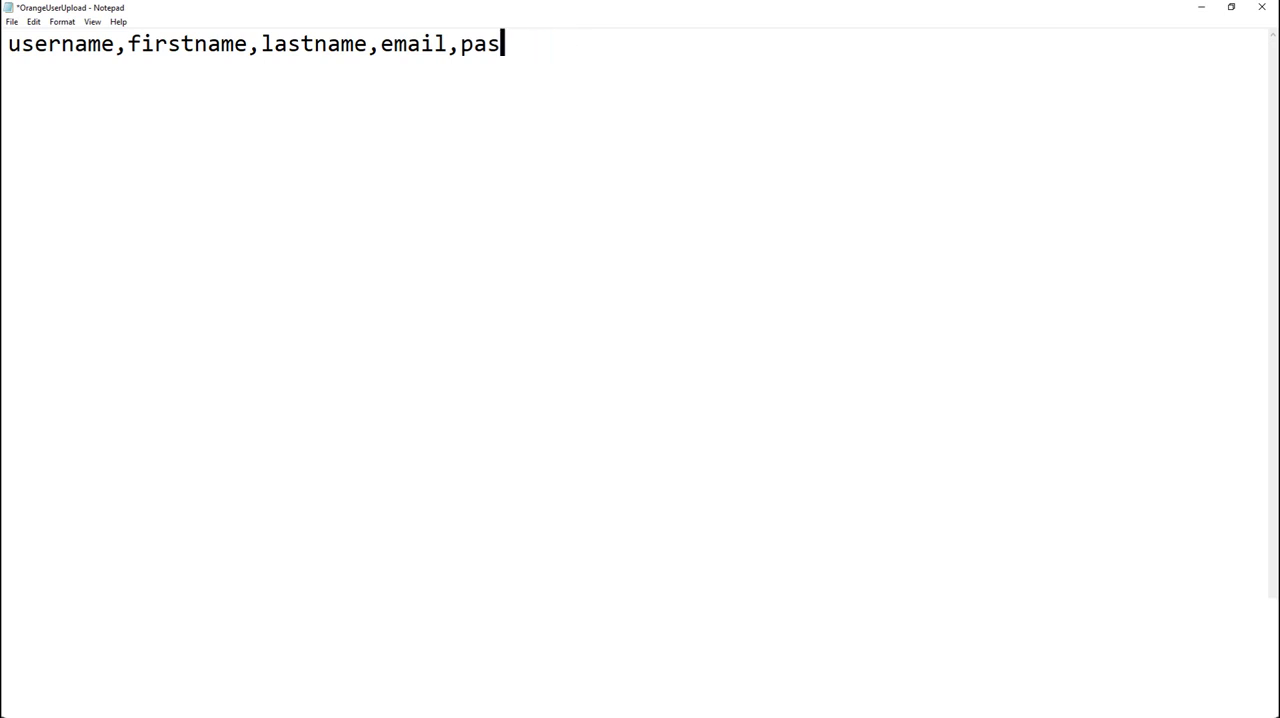
key("Backspace")
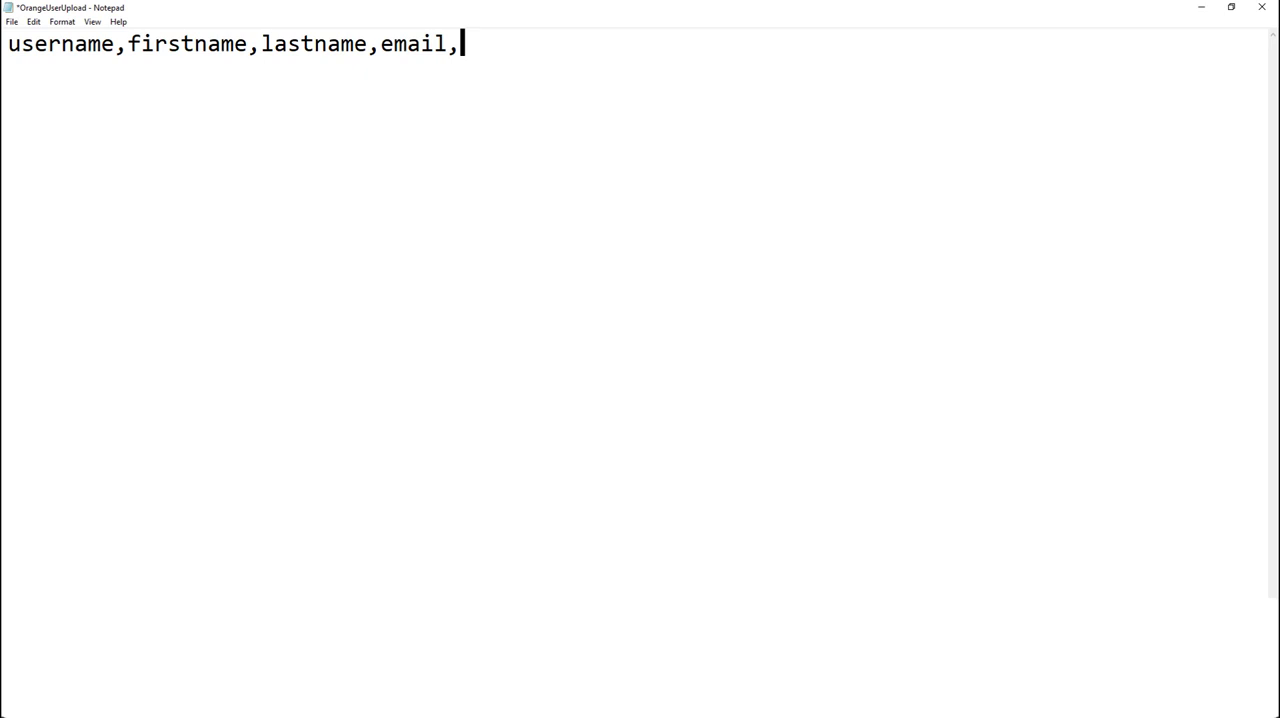
Append course1,role1,course2,role2 to the OrangeUserUpload header after email.
type("co")
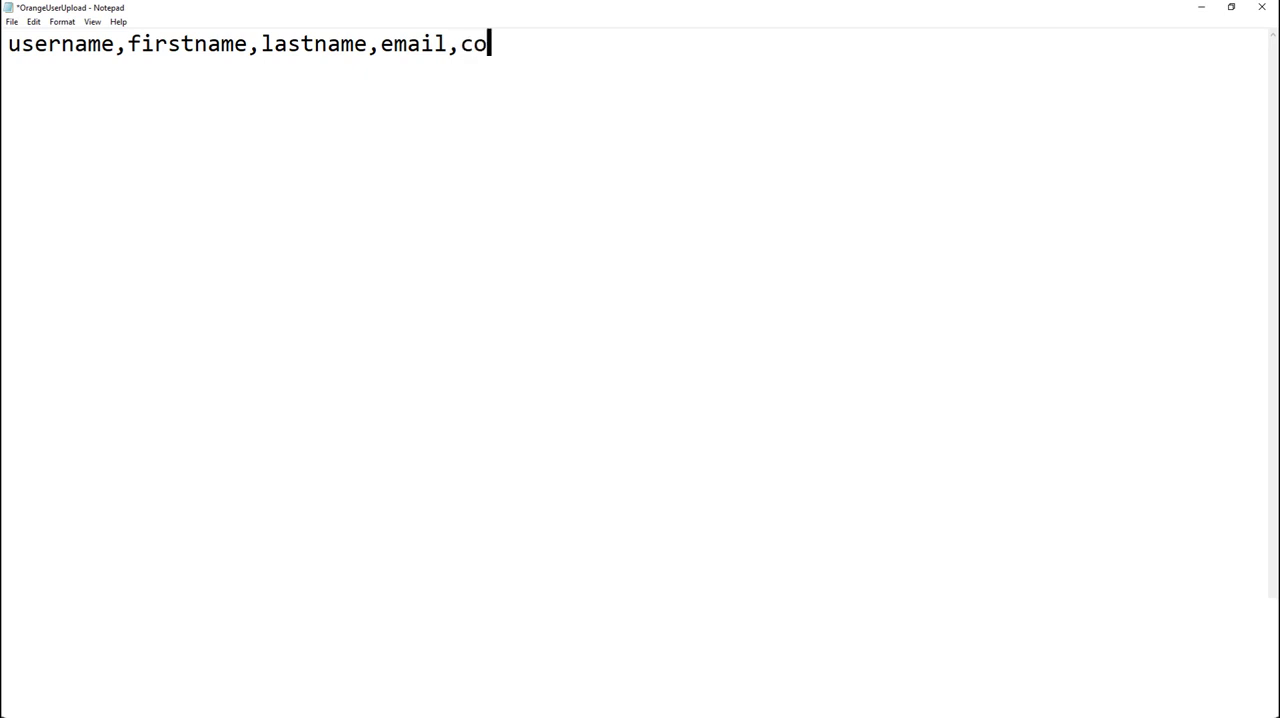
type("urse1,")
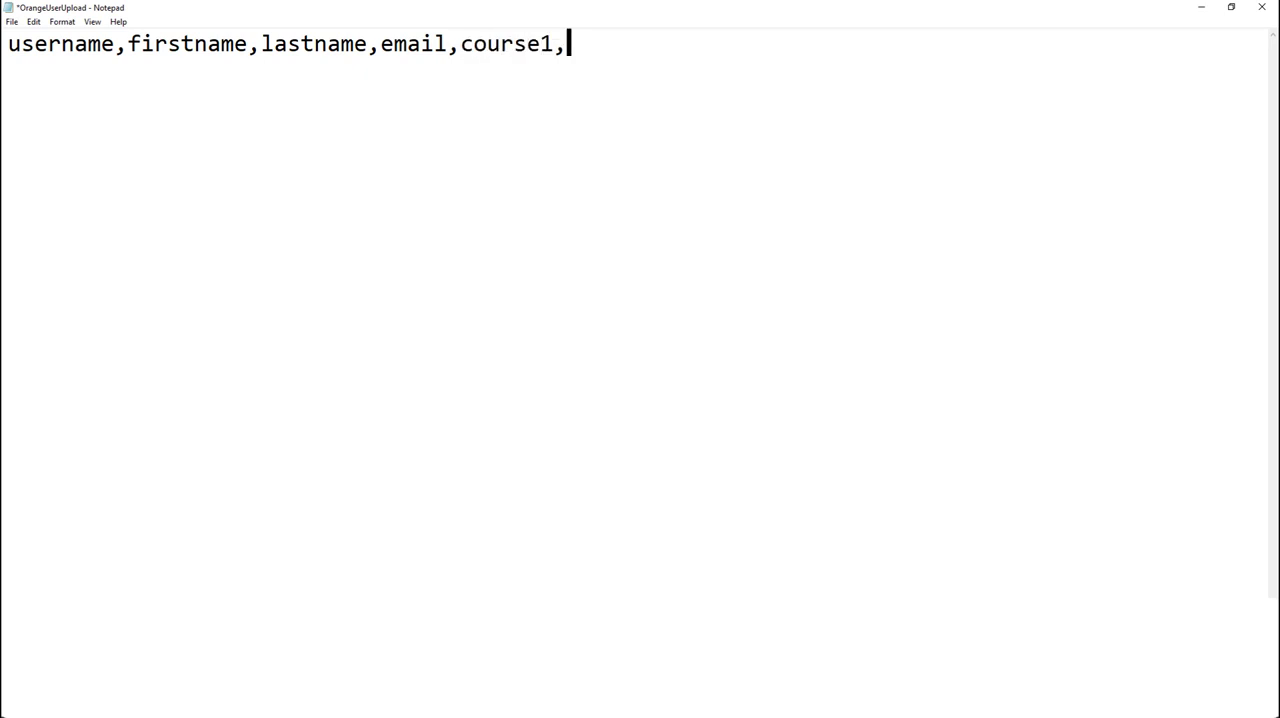
type("role1")
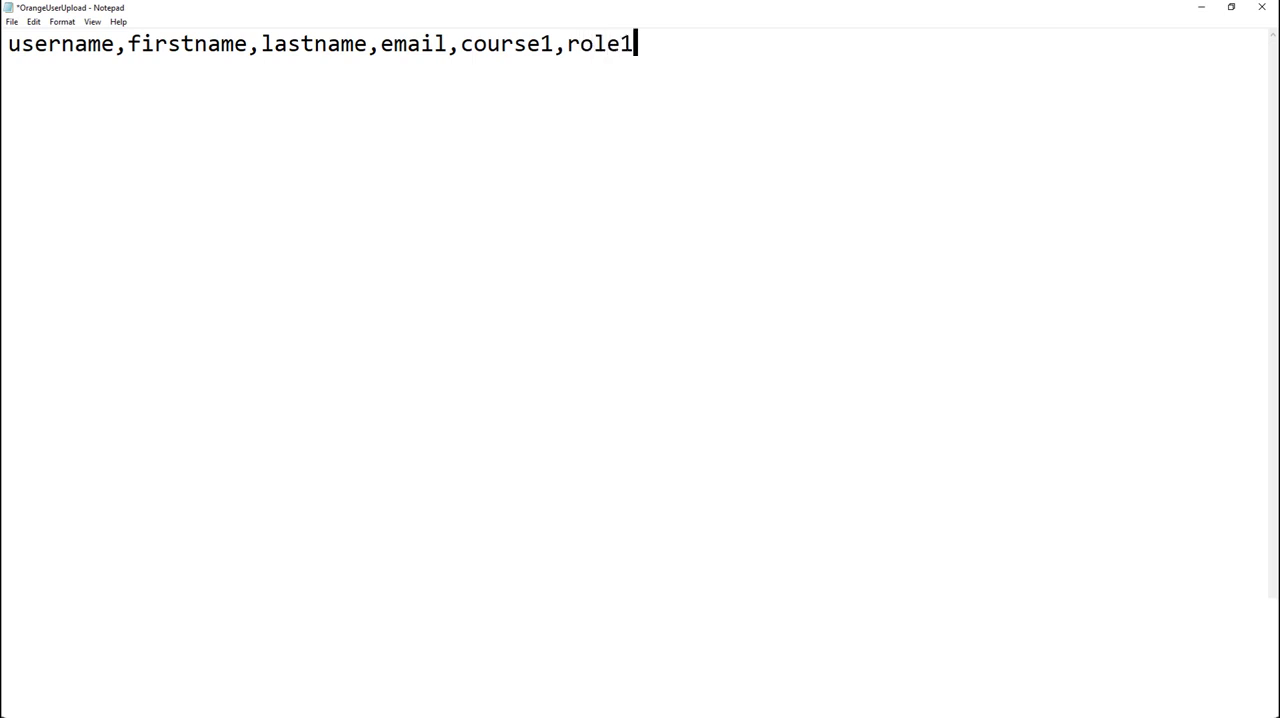
type(",")
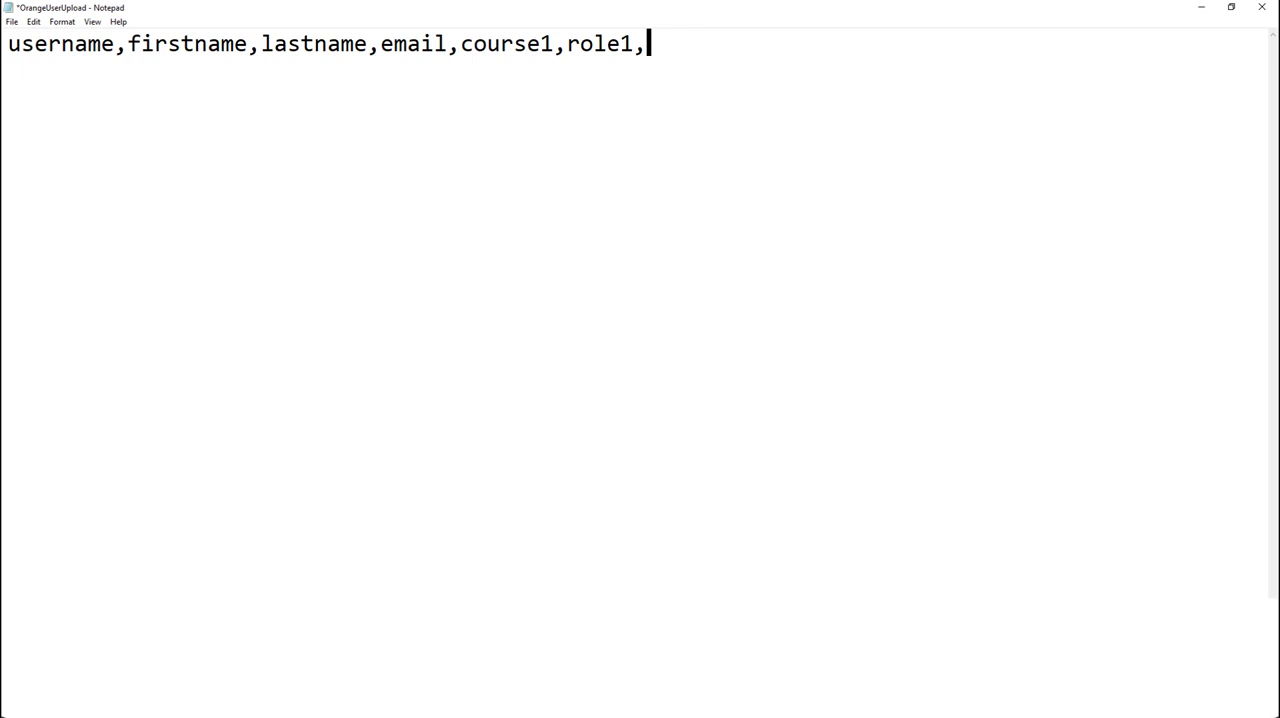
type("c")
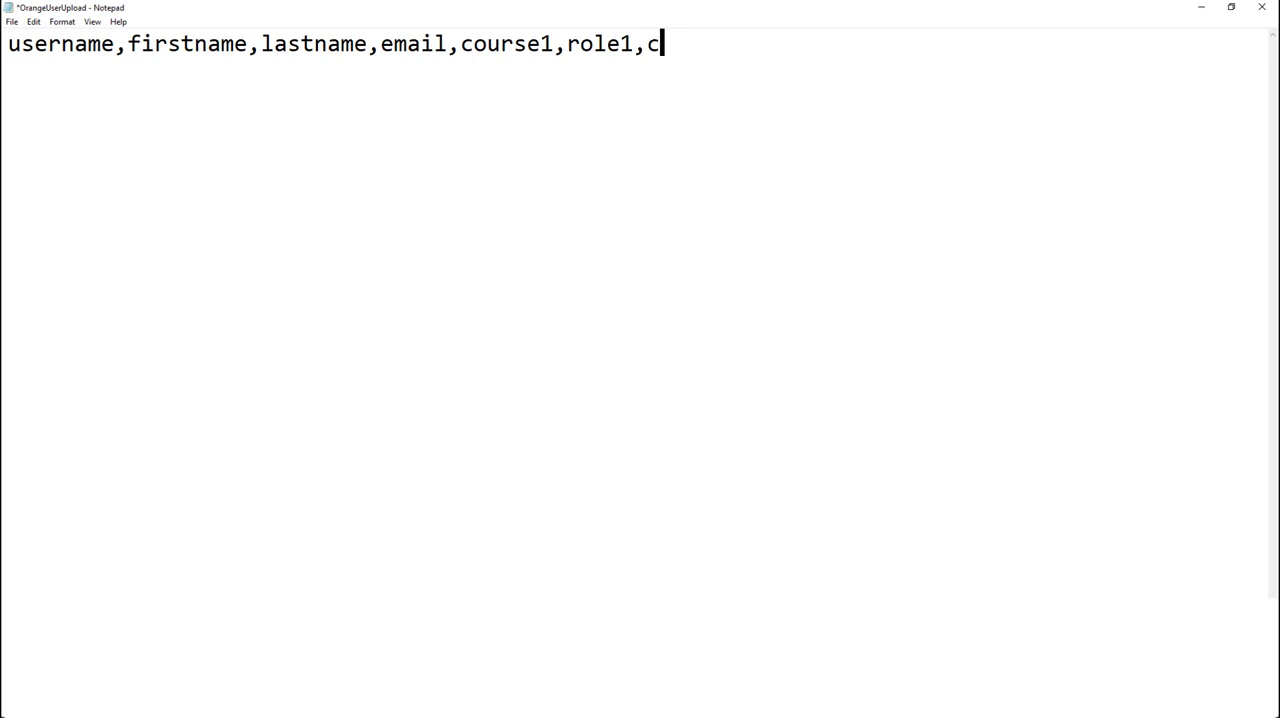
type("ourse2,r")
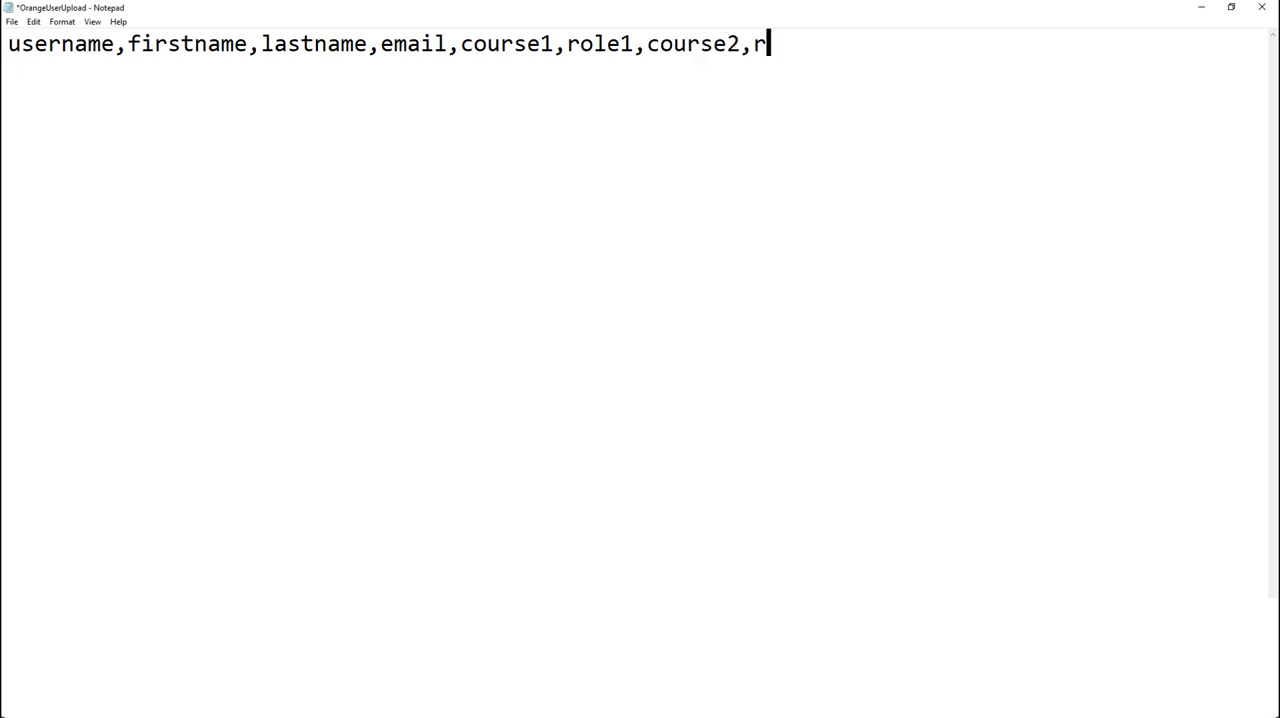
type("ole")
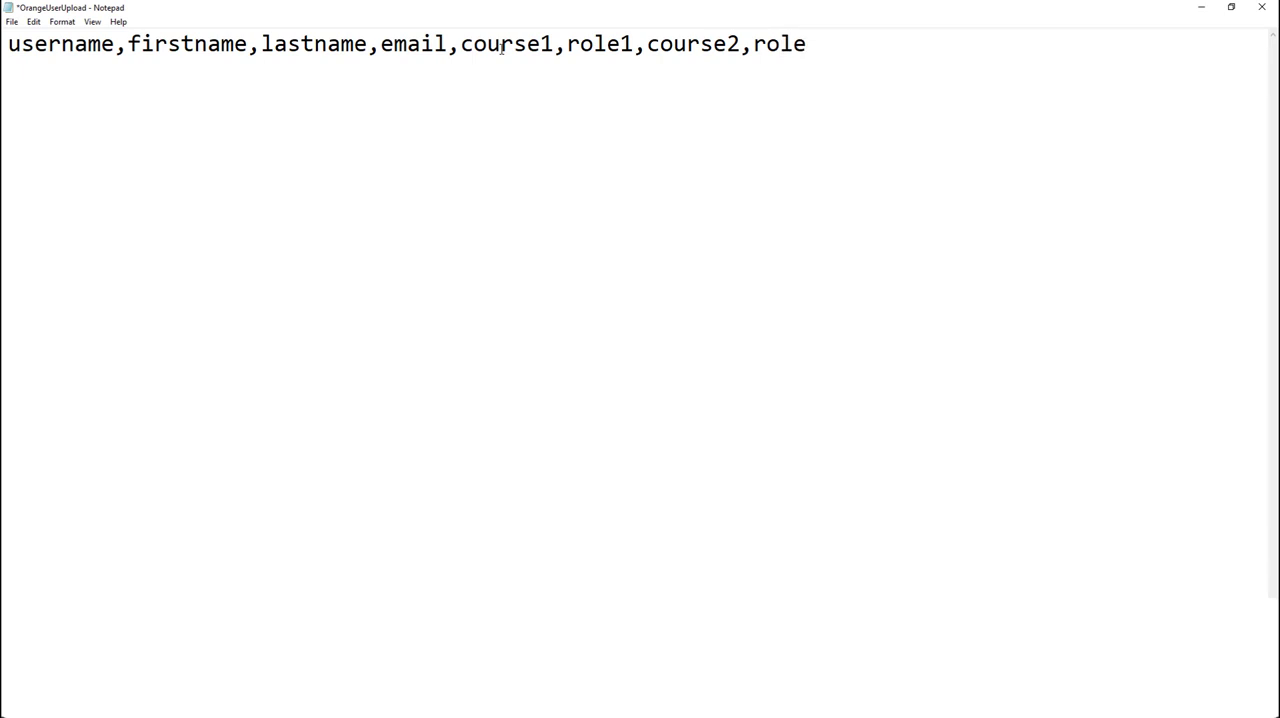
type("2")
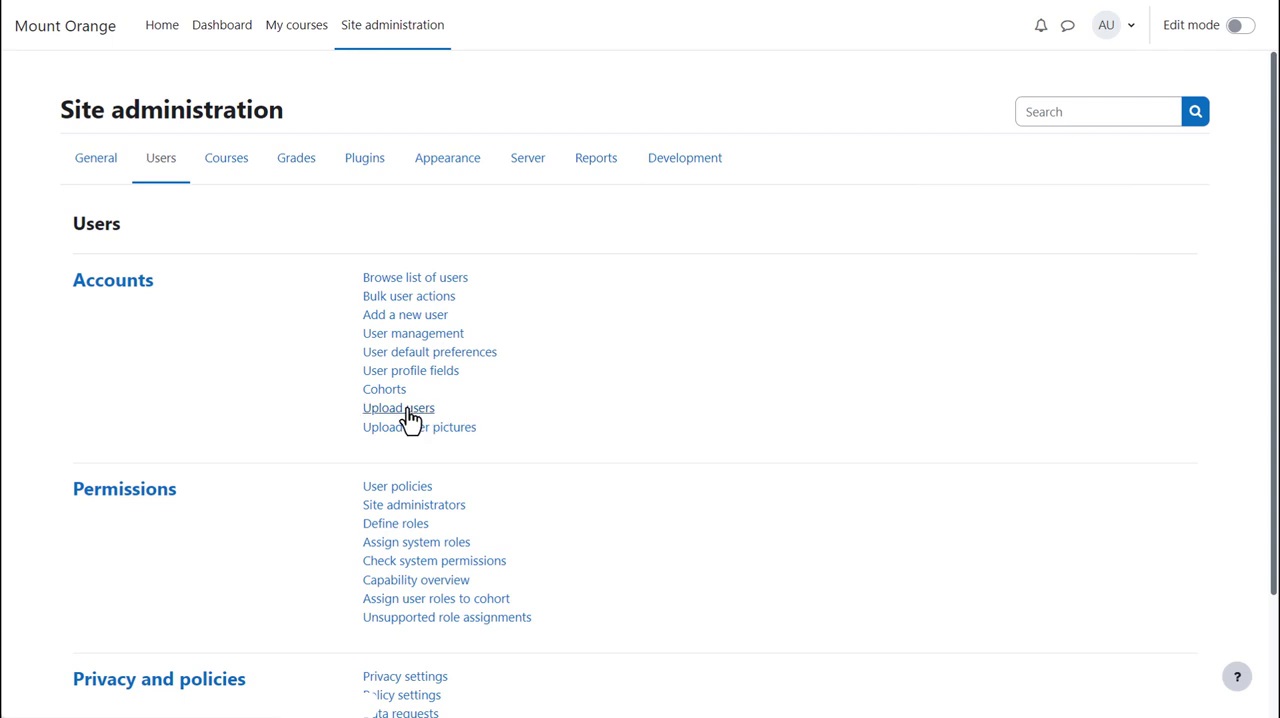
Upload OrangeUserUpload.csv, review the preview settings, and create the 11 users.
left_click(398, 408)
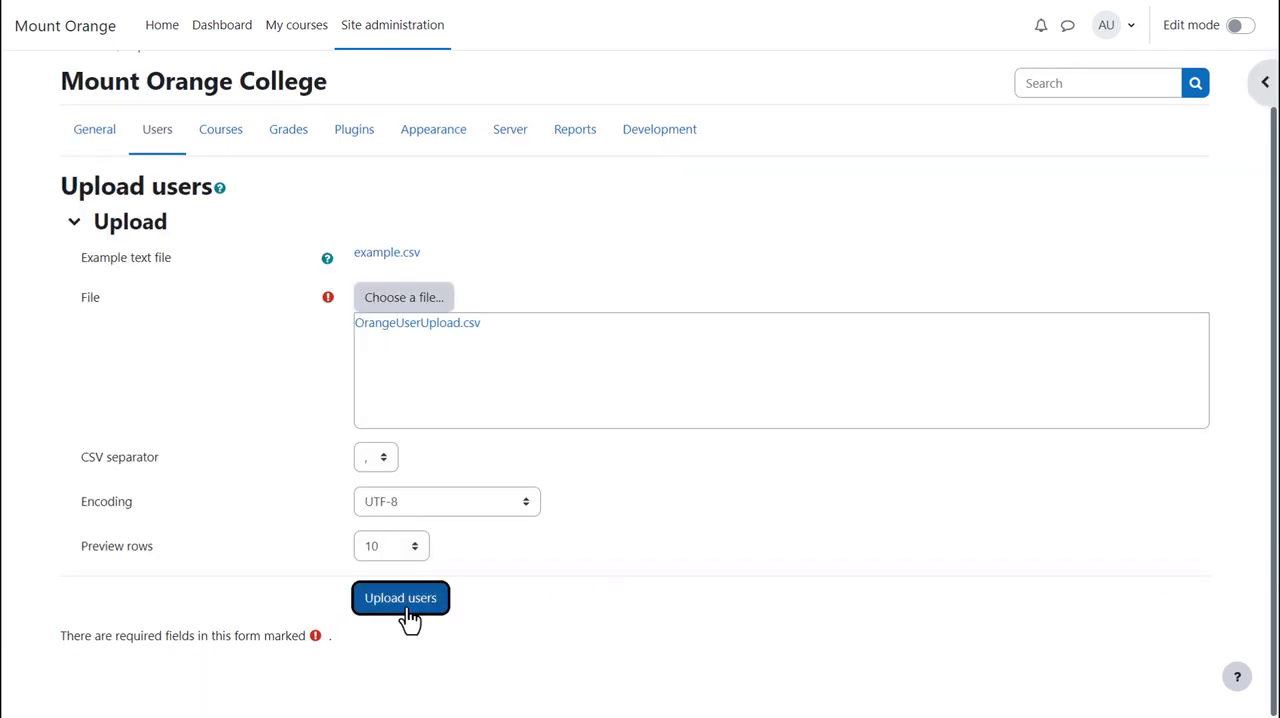
left_click(400, 598)
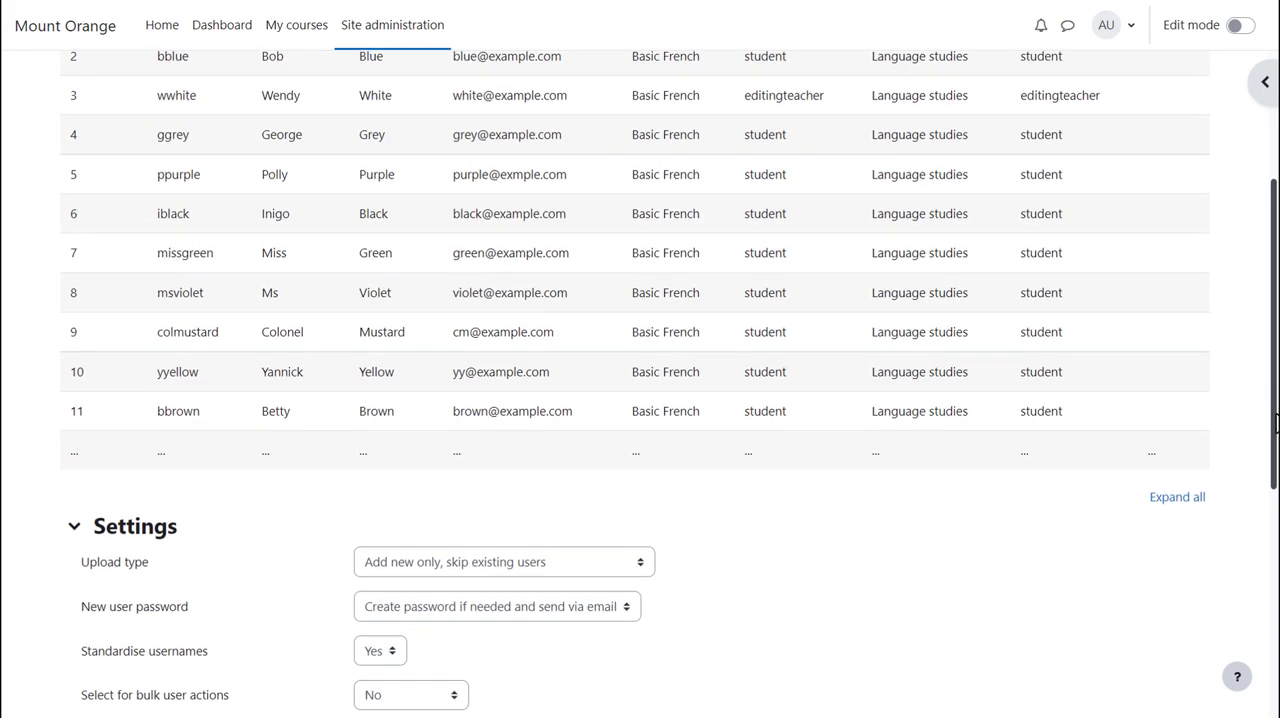
scroll("down", 3)
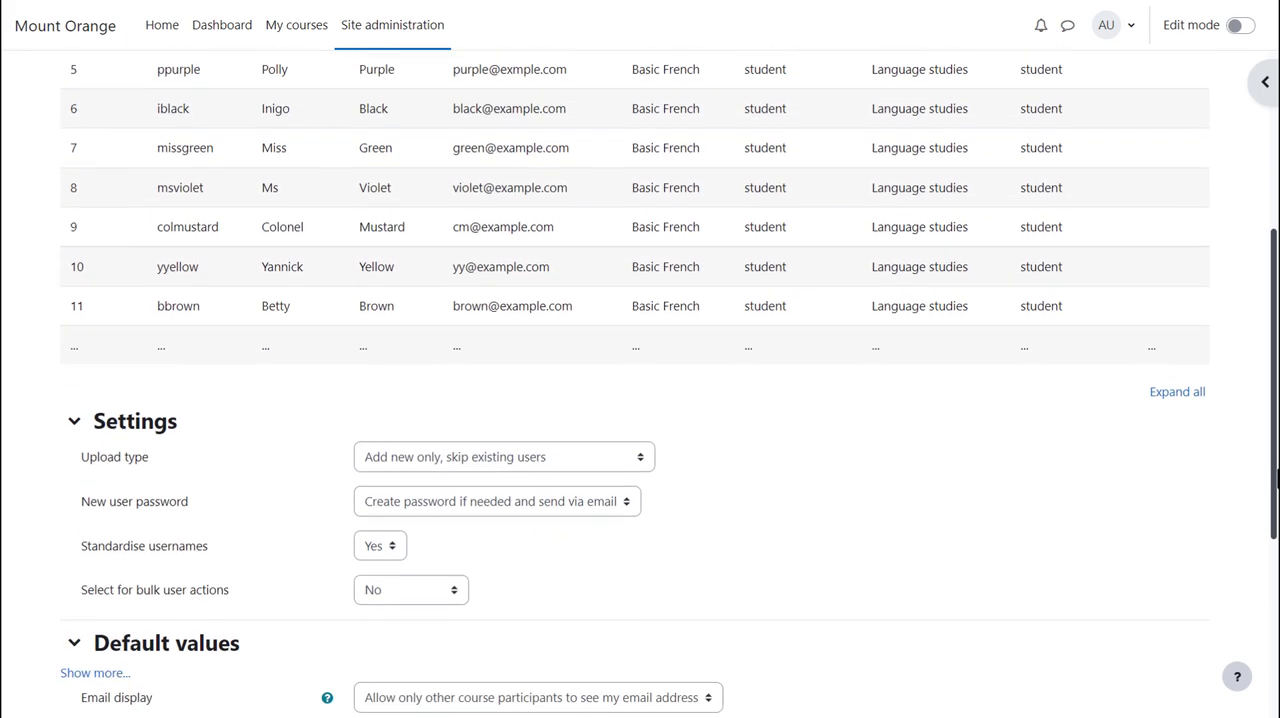
scroll("down", 3)
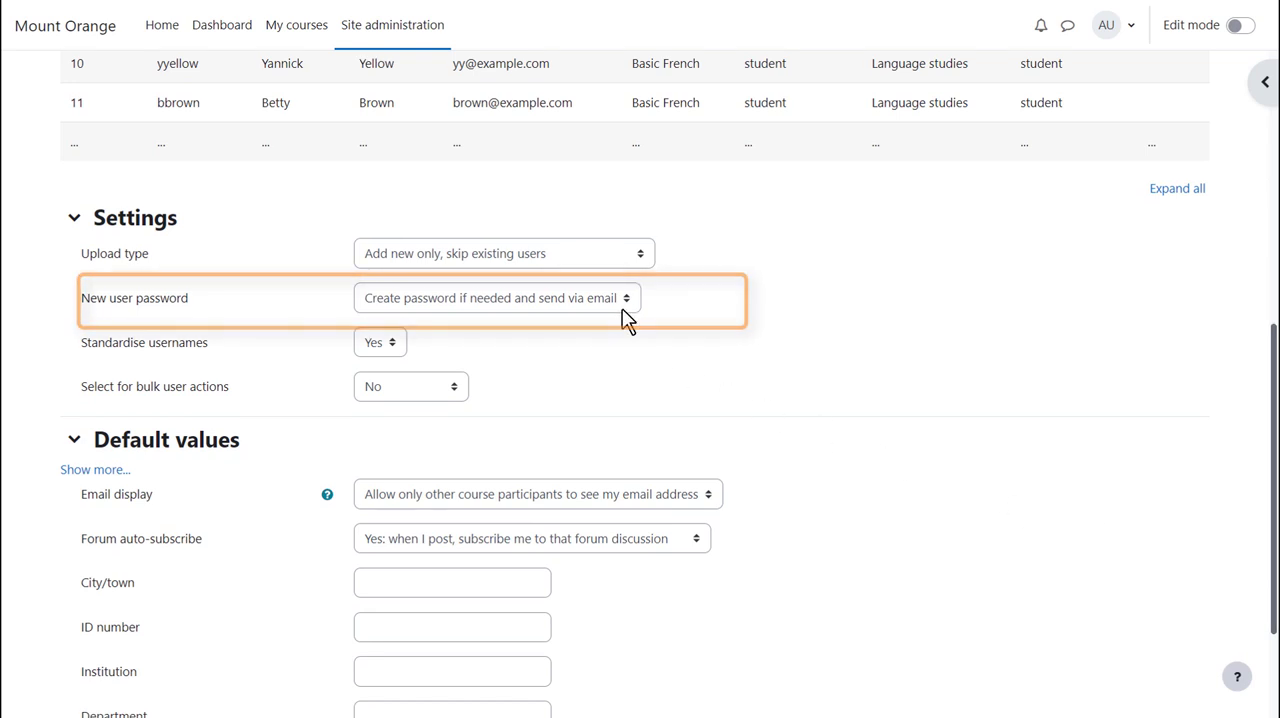
scroll("down", 3)
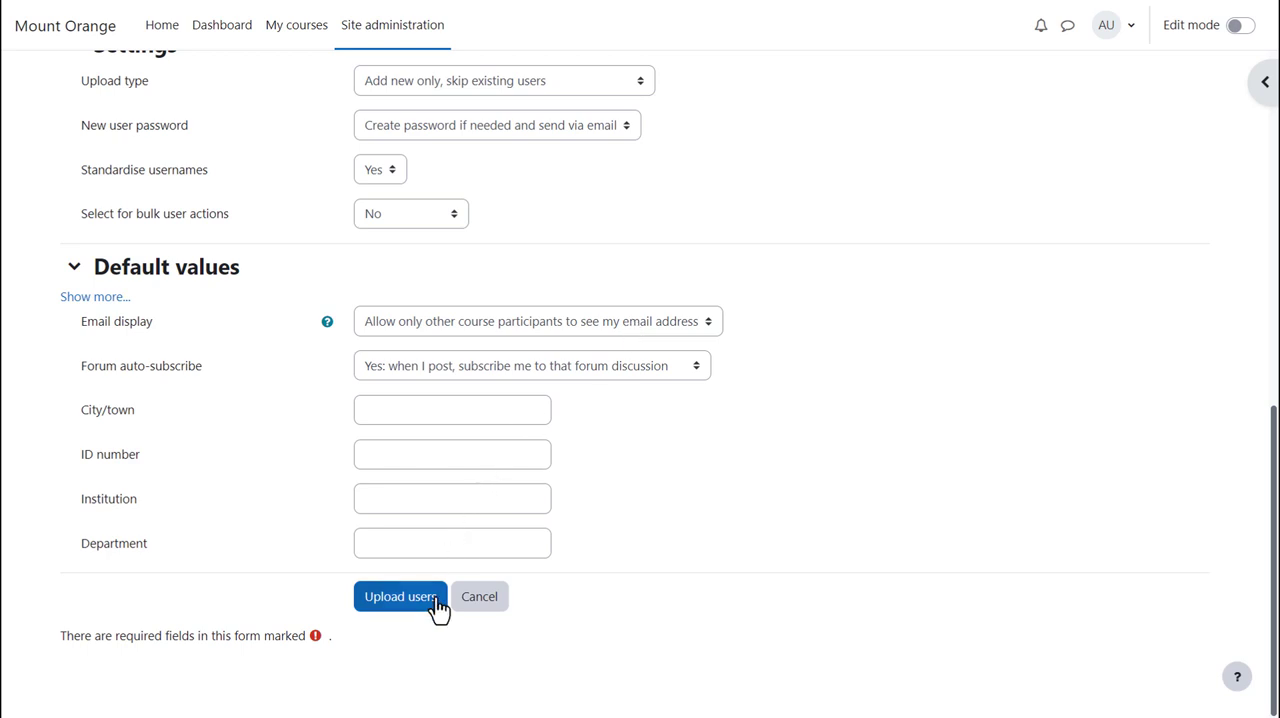
left_click(400, 596)
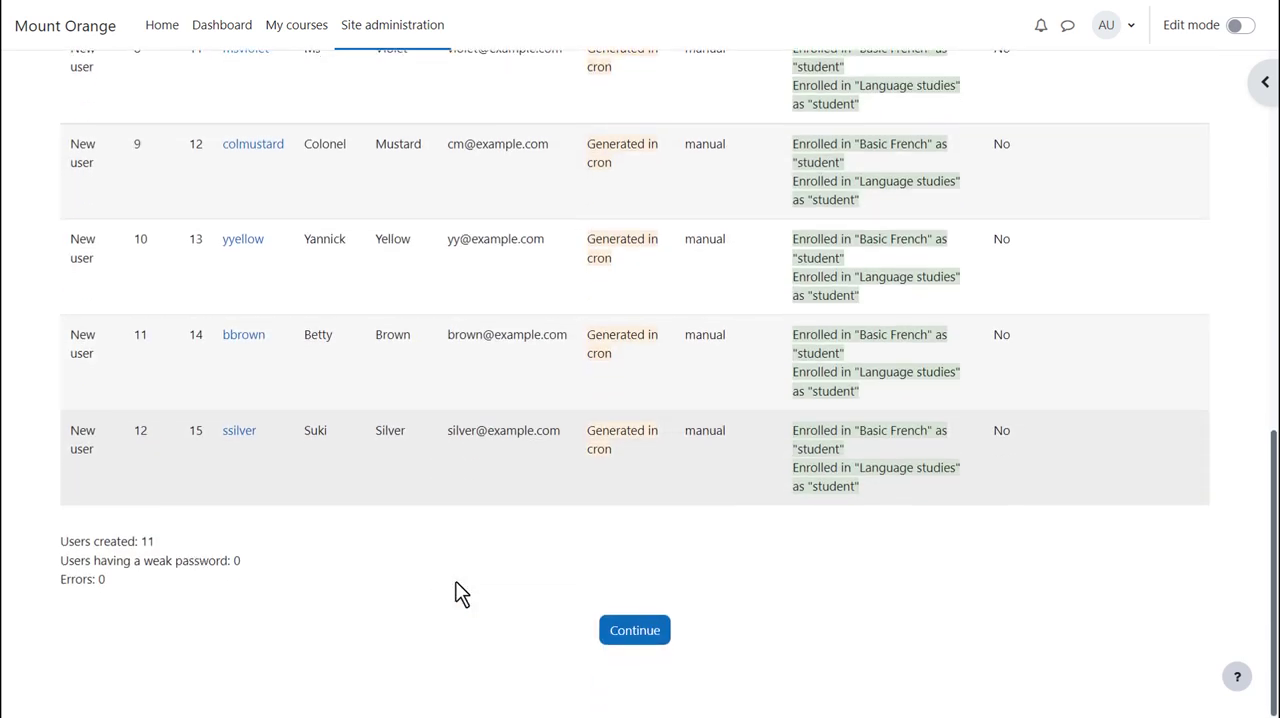
left_click(634, 630)
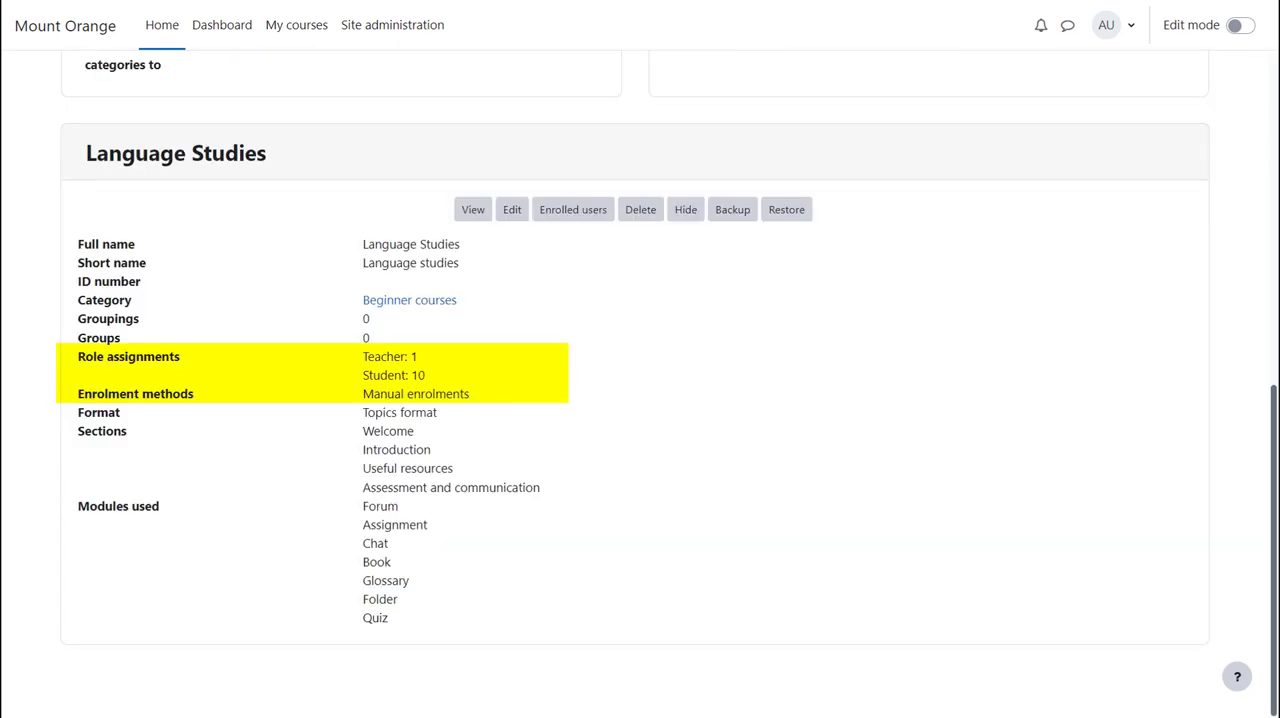